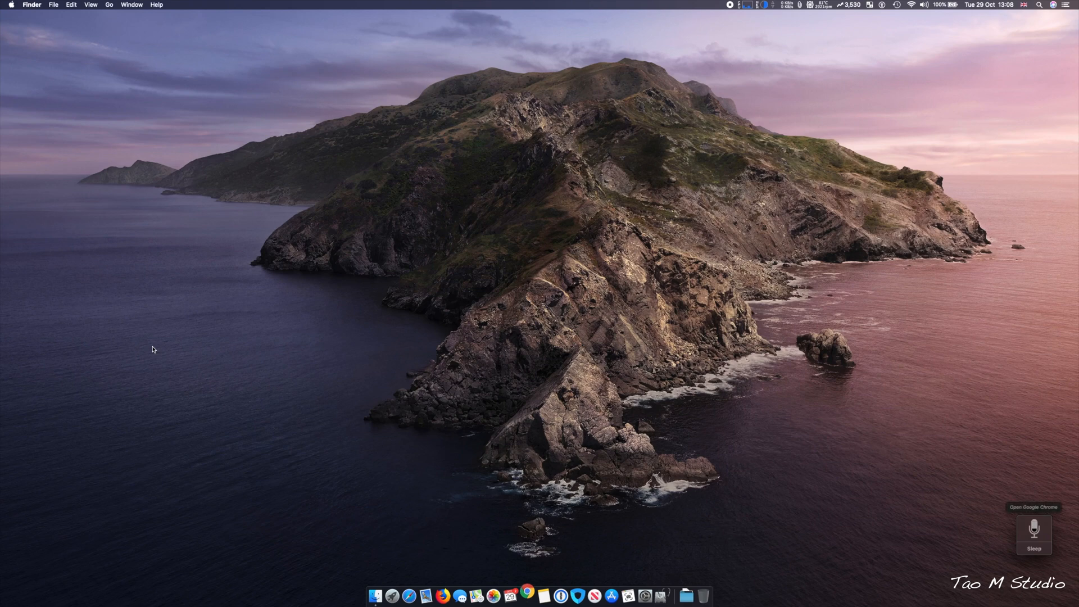
Step: Launch Google Chrome by voice so a New Tab window appears on the desktop
left_click(526, 596)
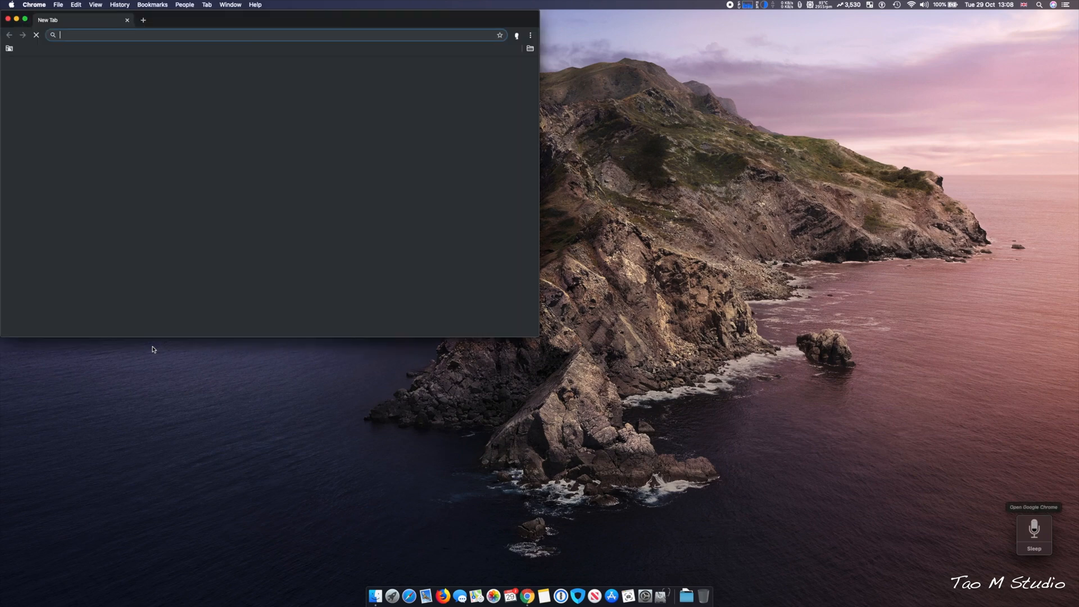